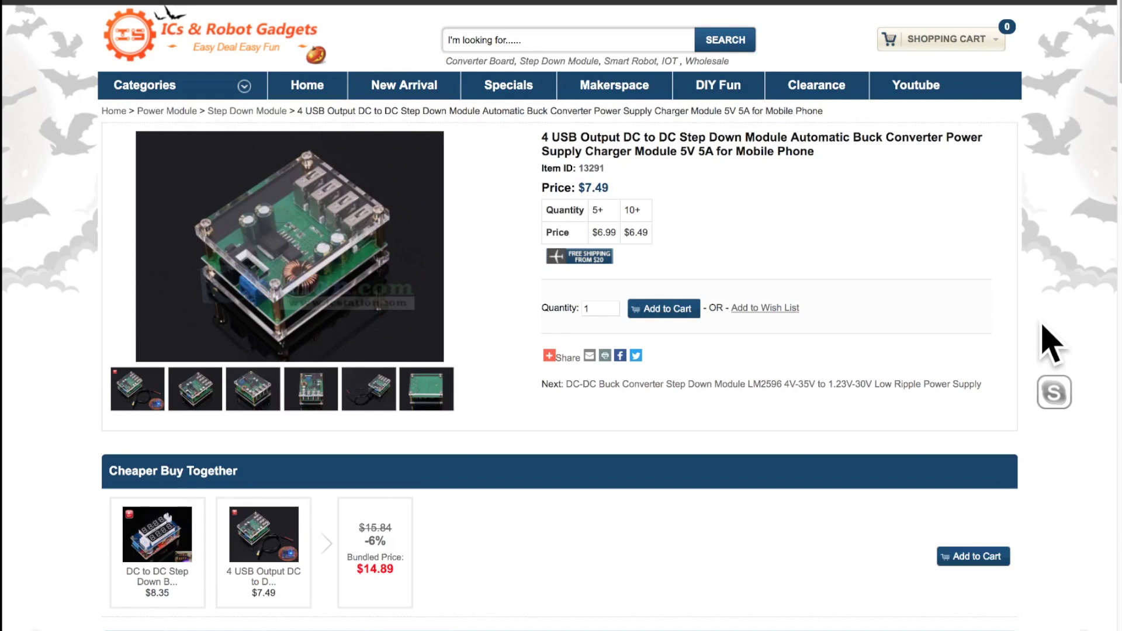
pyautogui.moveTo(716, 207)
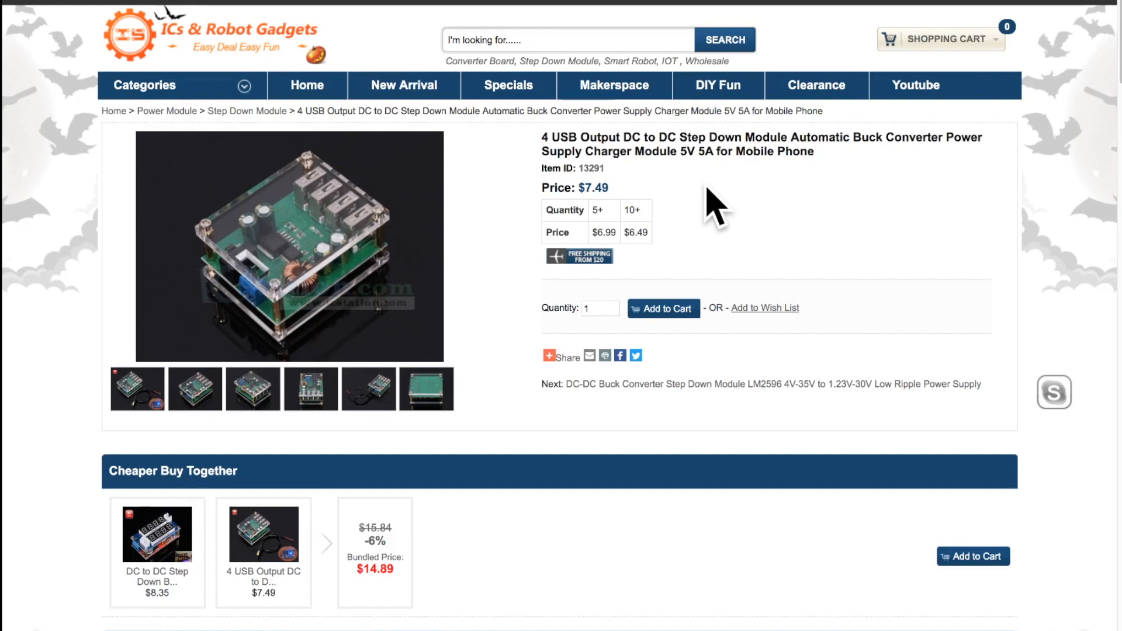
pyautogui.moveTo(884, 304)
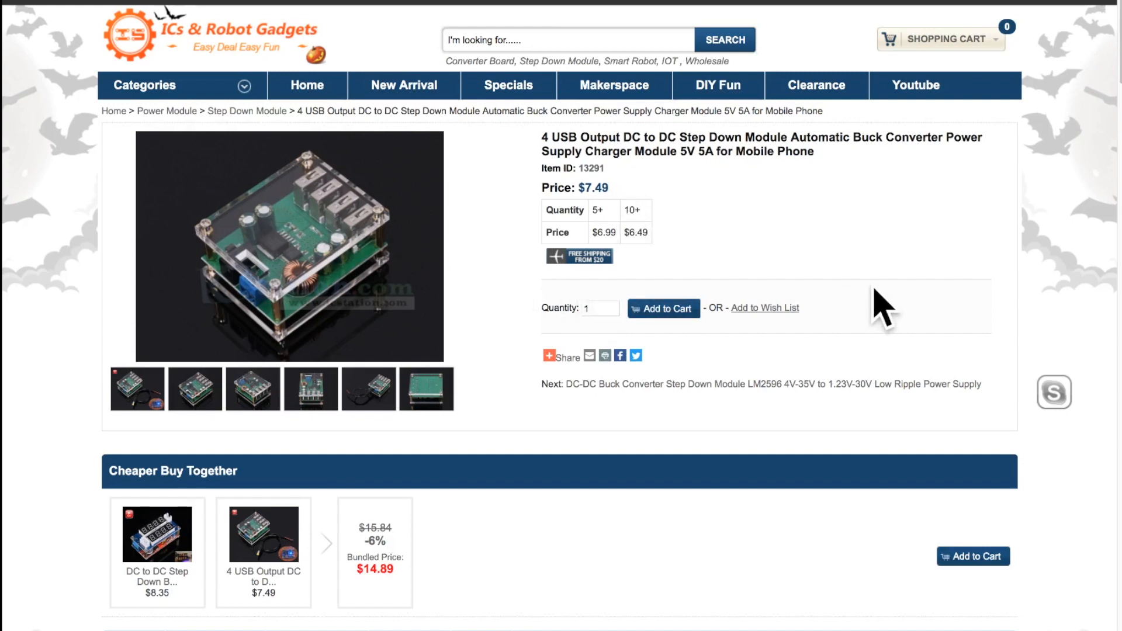
pyautogui.moveTo(863, 286)
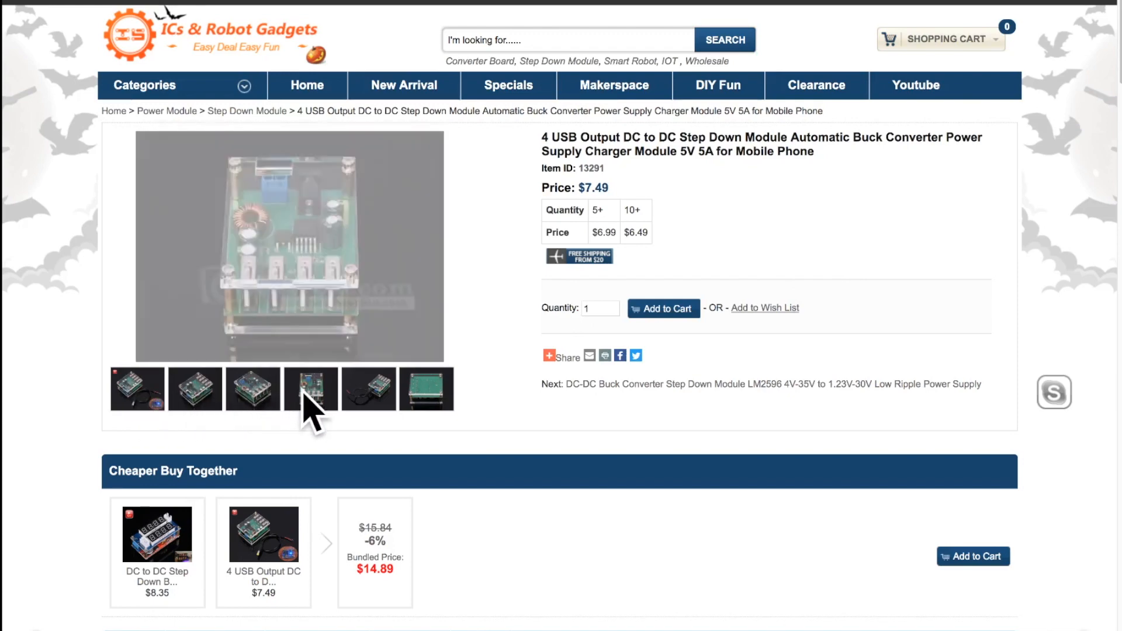
# Switch the main photo through the module's thumbnails, from underside view back to angled front
pyautogui.click(369, 388)
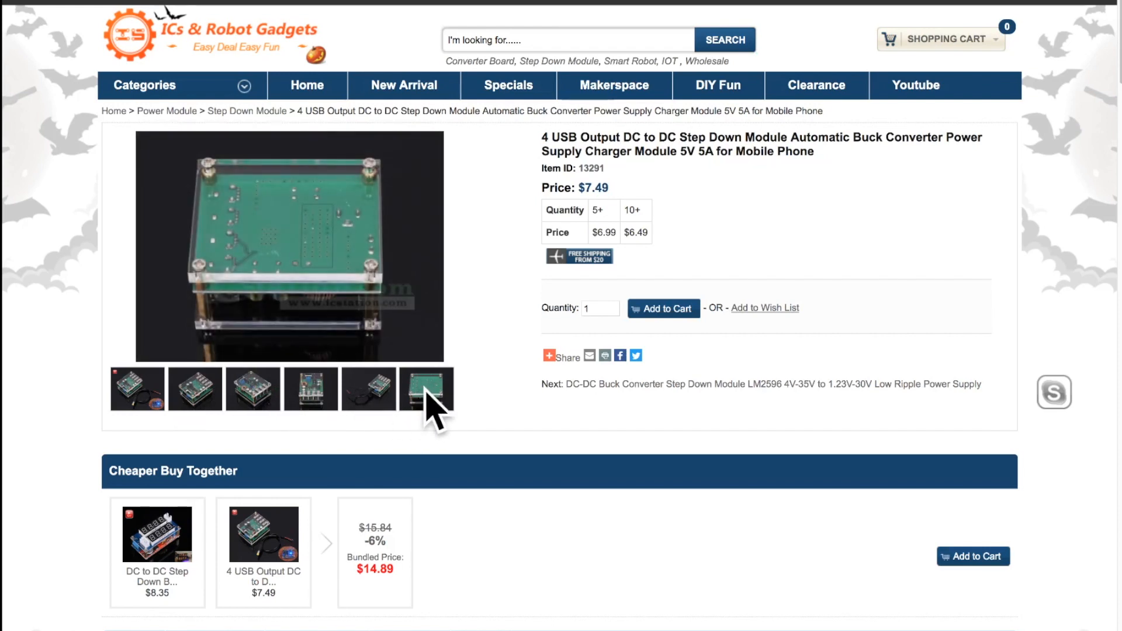
pyautogui.moveTo(278, 204)
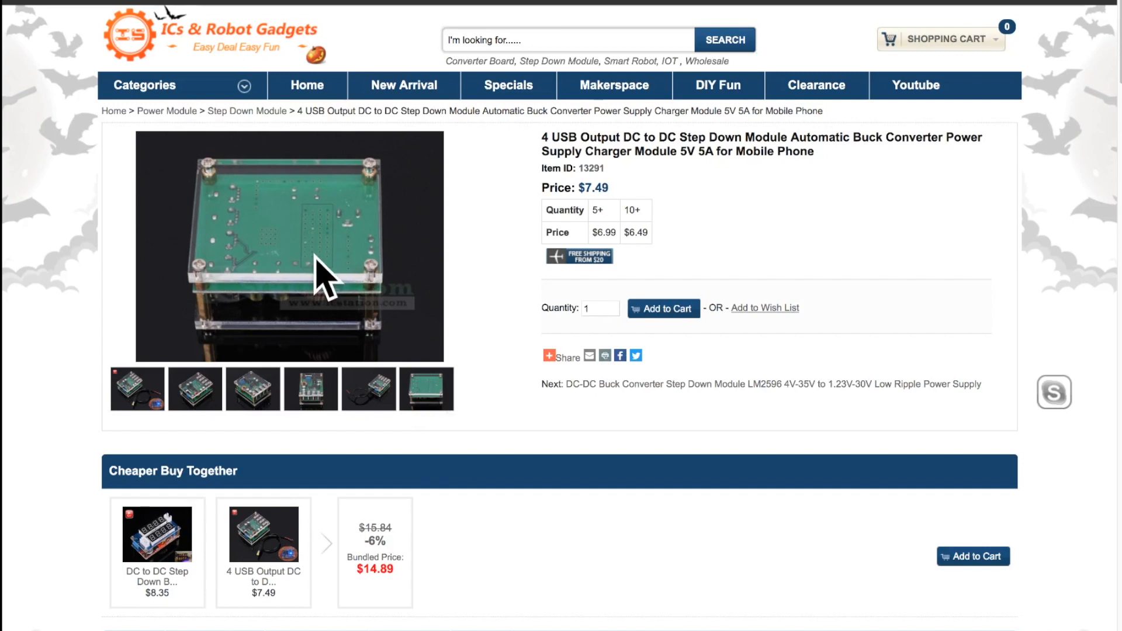
pyautogui.click(137, 389)
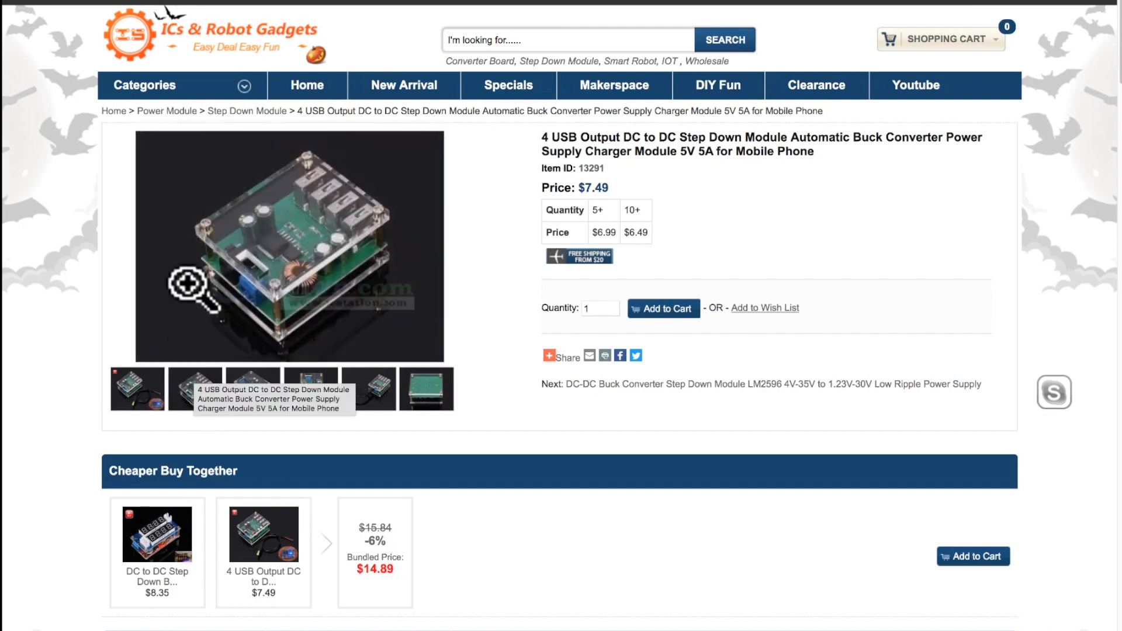
# Open the module's angled main photo in the enlarged lightbox view
pyautogui.click(289, 246)
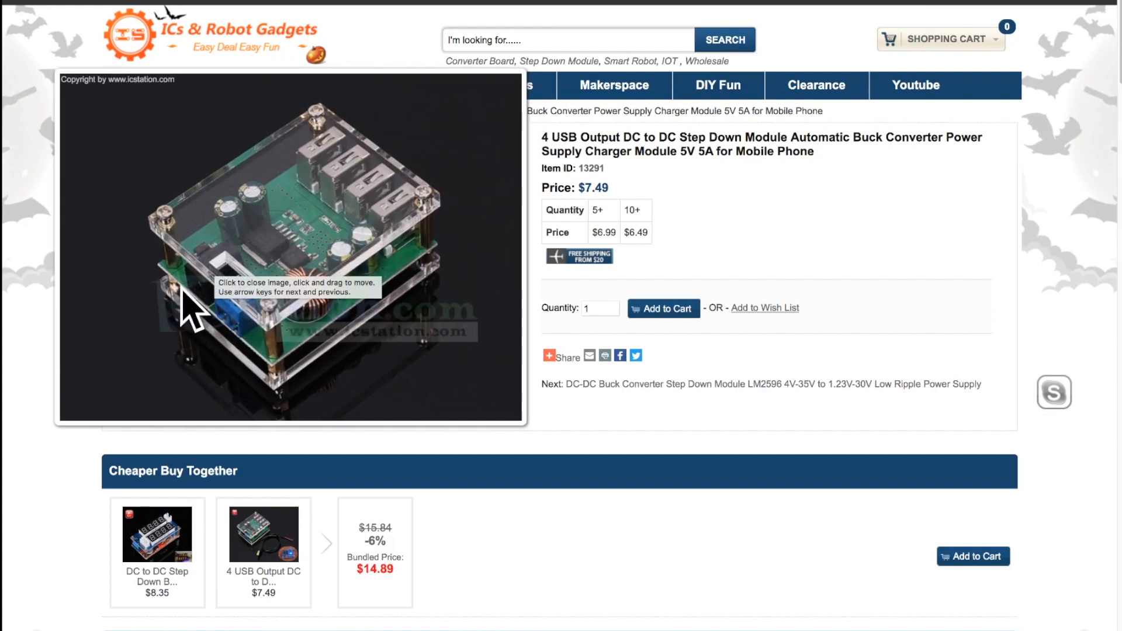
pyautogui.moveTo(236, 348)
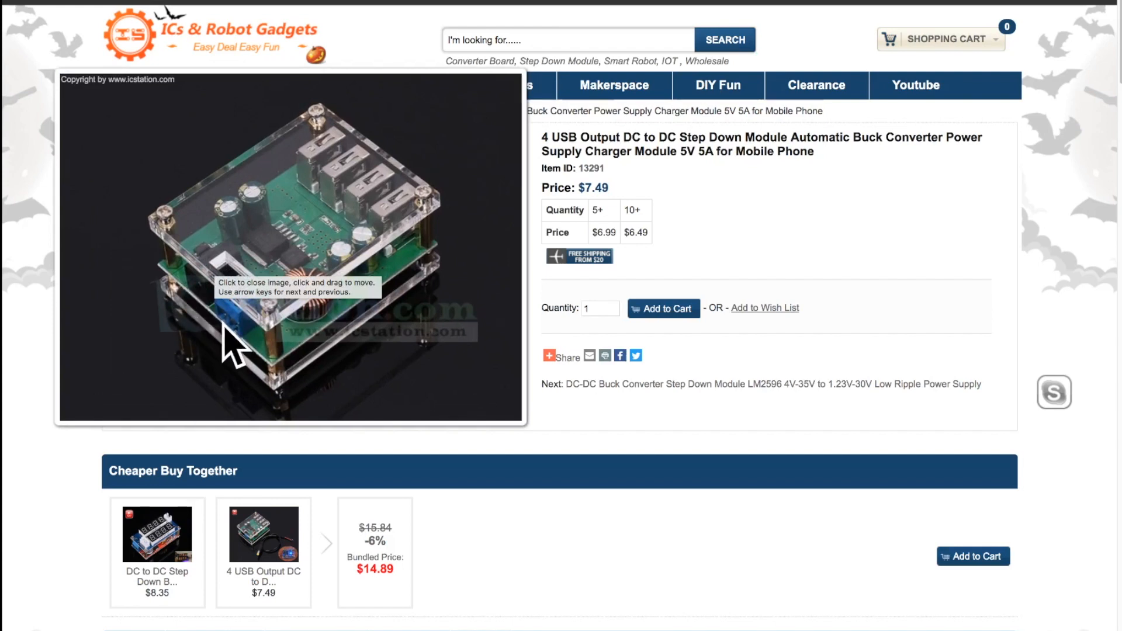
pyautogui.moveTo(207, 312)
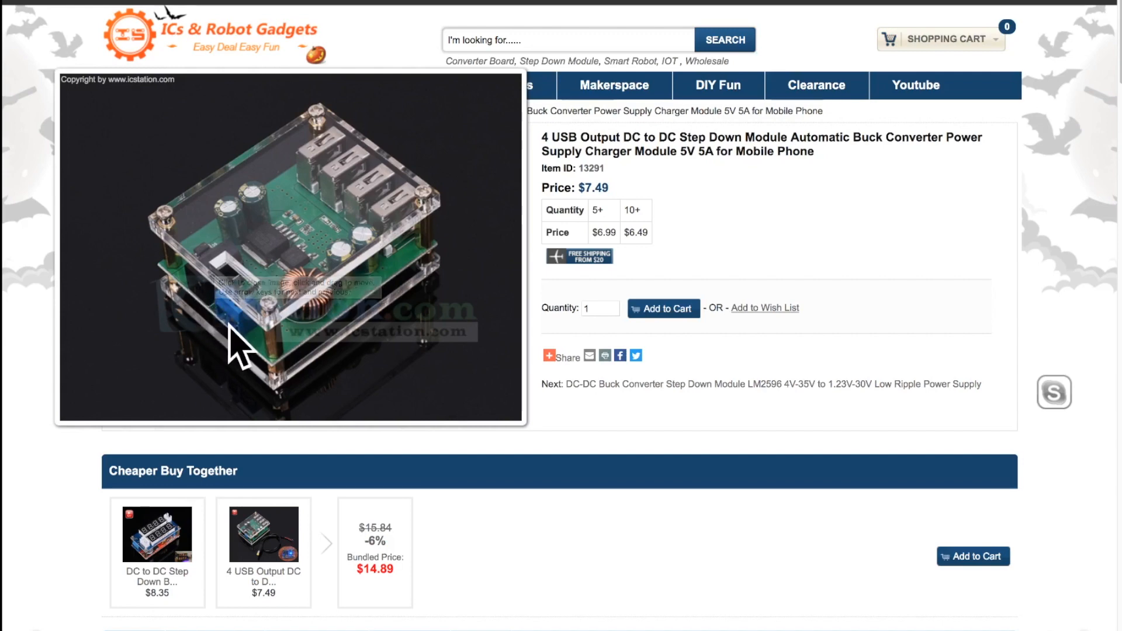
# Scroll past the description, features, parameters and usage notes to the customer test photos
pyautogui.scroll(-3)
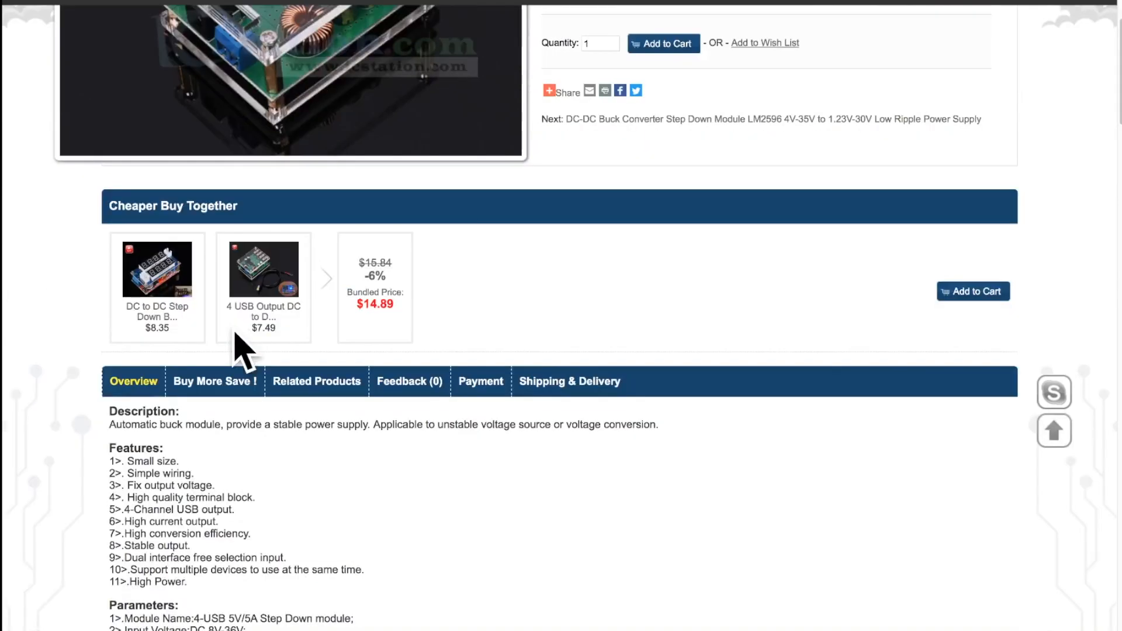
pyautogui.scroll(-3)
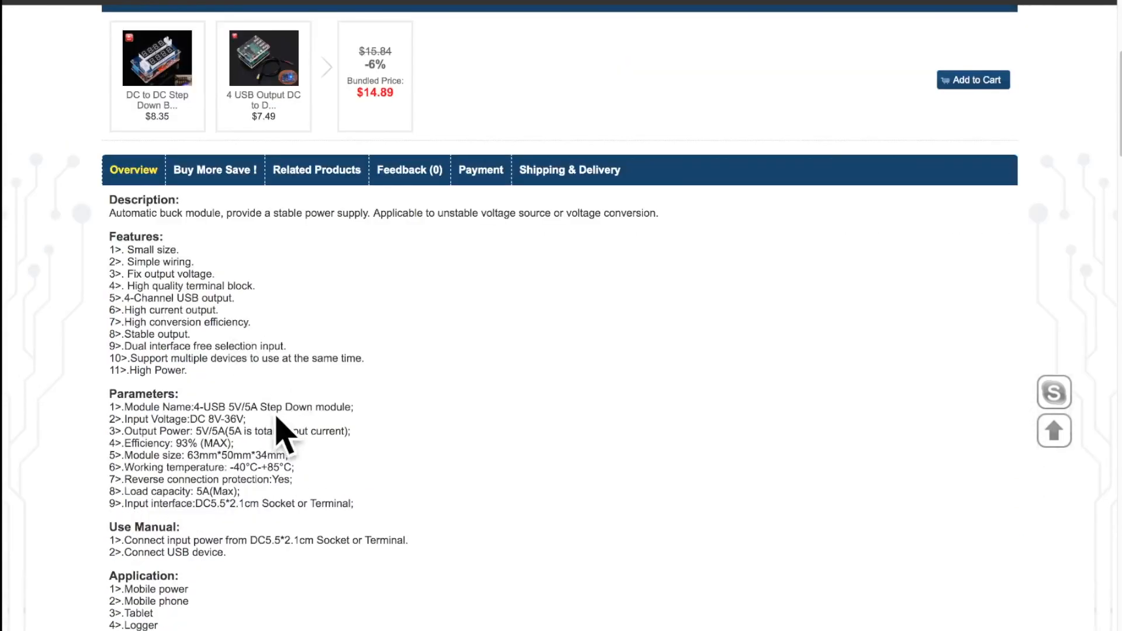
pyautogui.moveTo(401, 437)
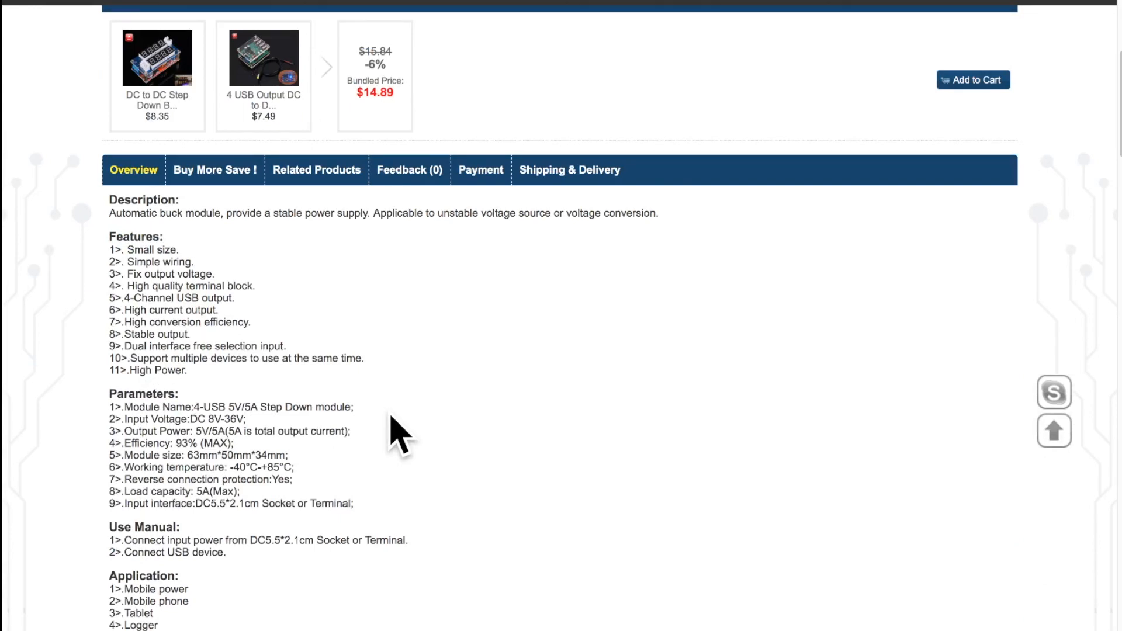
pyautogui.scroll(-3)
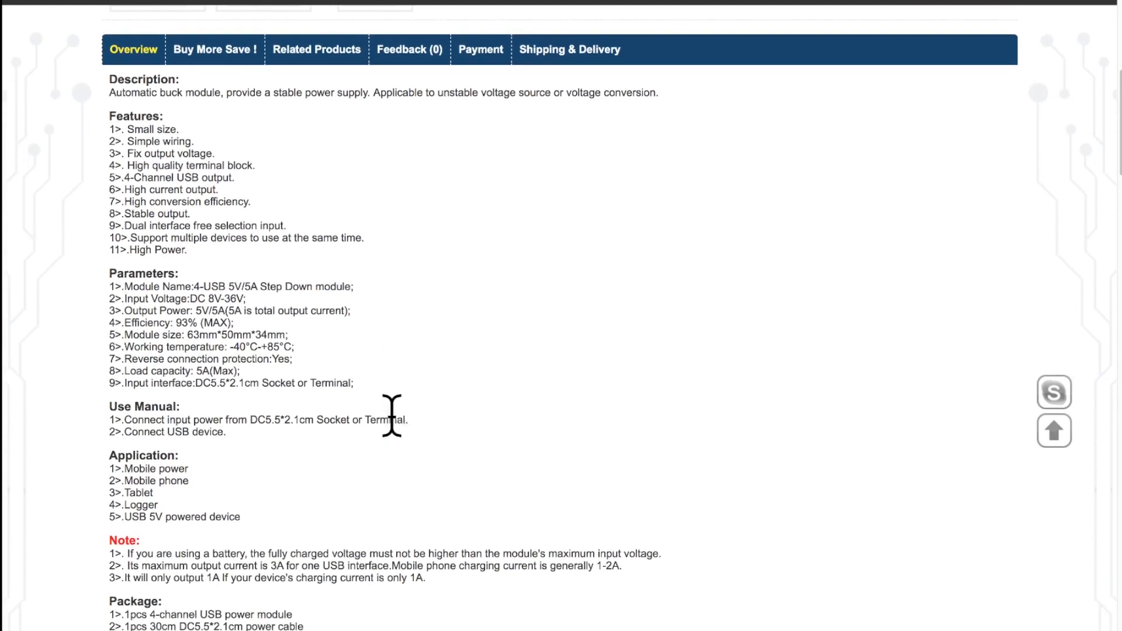
pyautogui.scroll(-3)
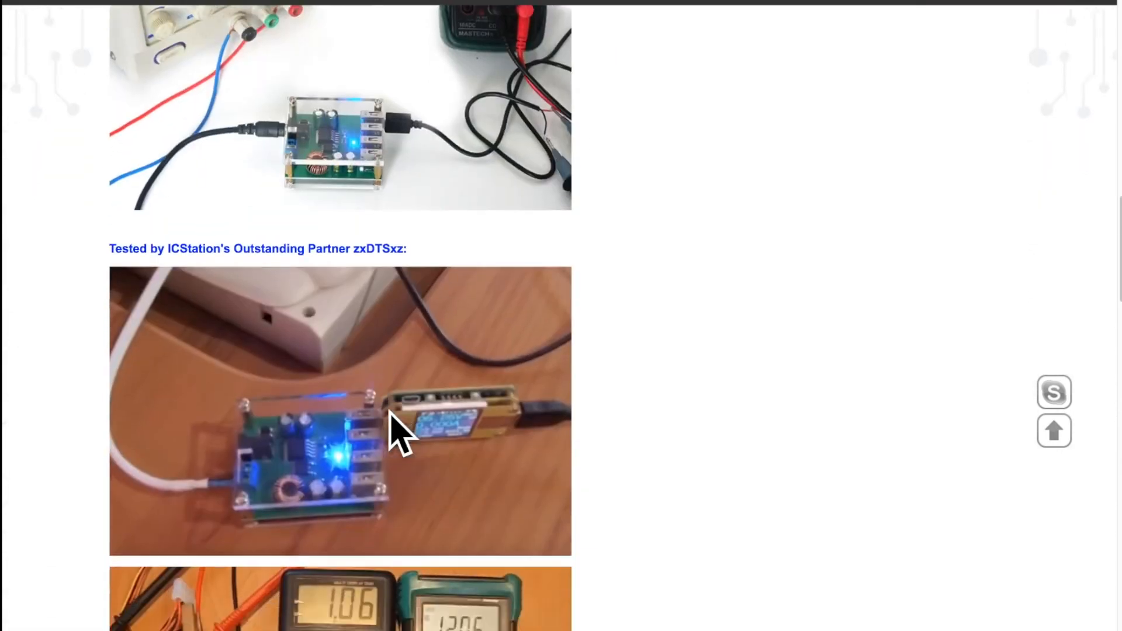
# Scroll to the embedded Russian test video and 'Customers who bought this product also purchased'
pyautogui.scroll(-3)
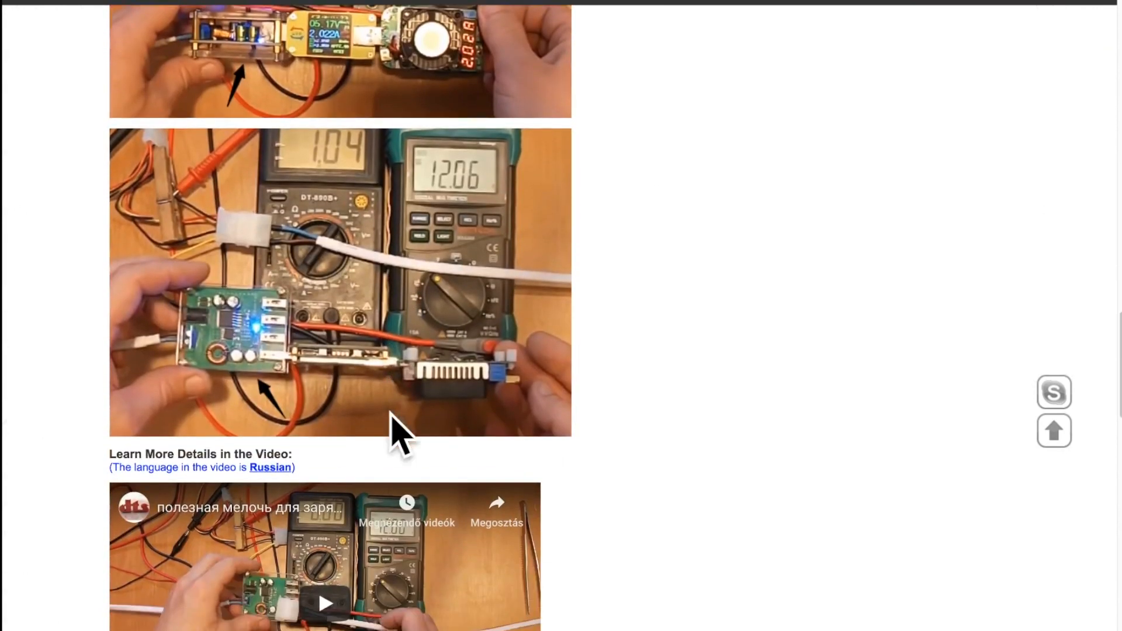
pyautogui.scroll(-3)
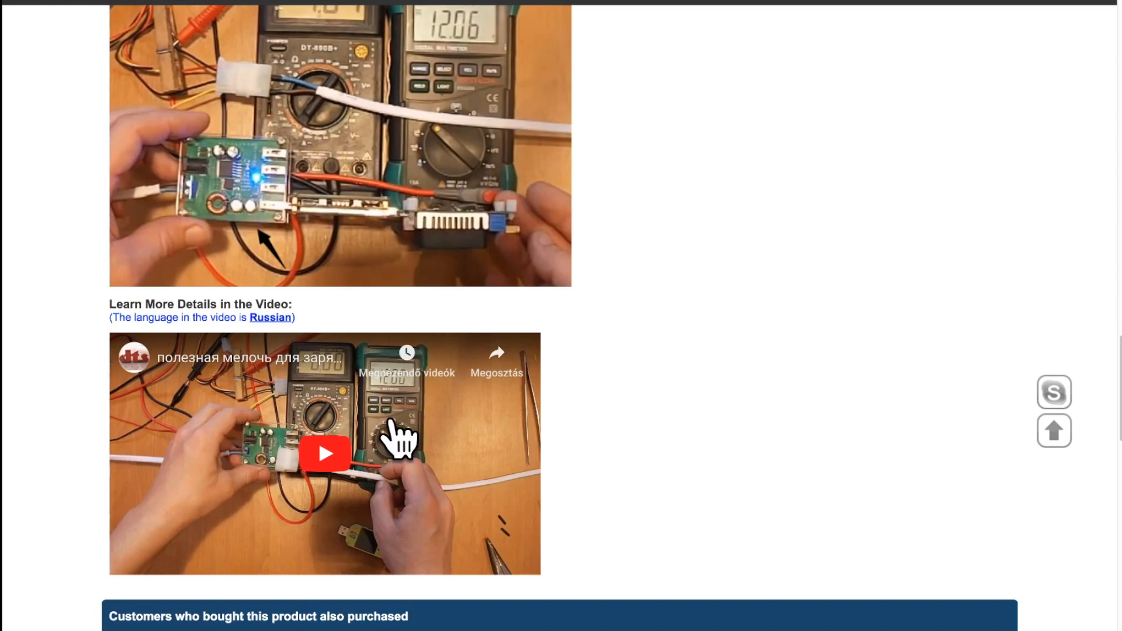
pyautogui.scroll(-3)
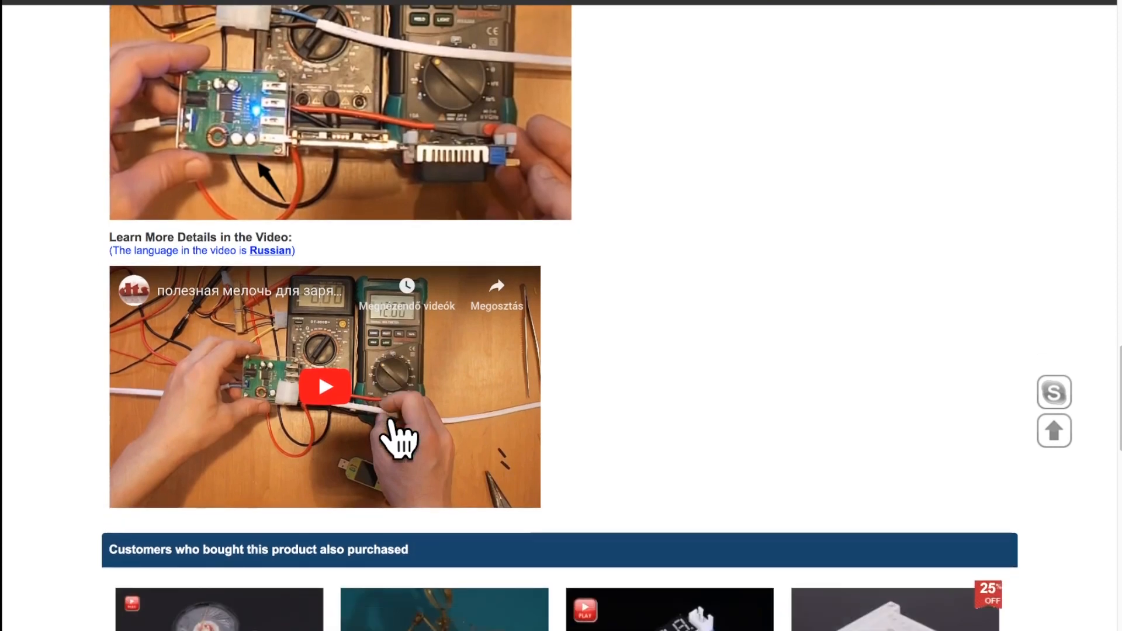
pyautogui.moveTo(614, 415)
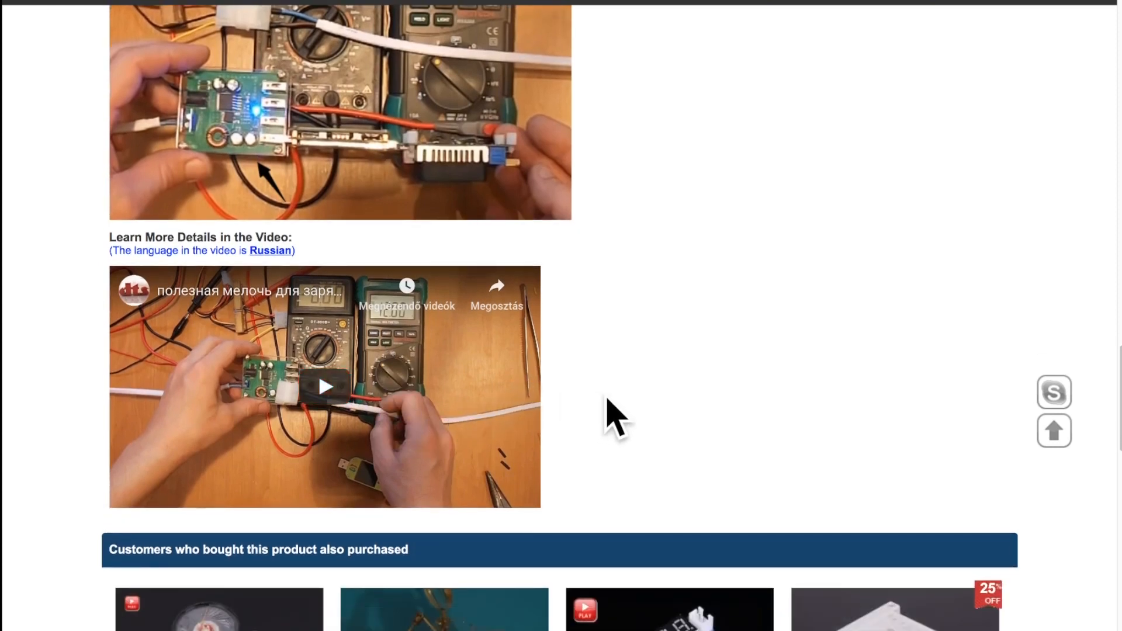